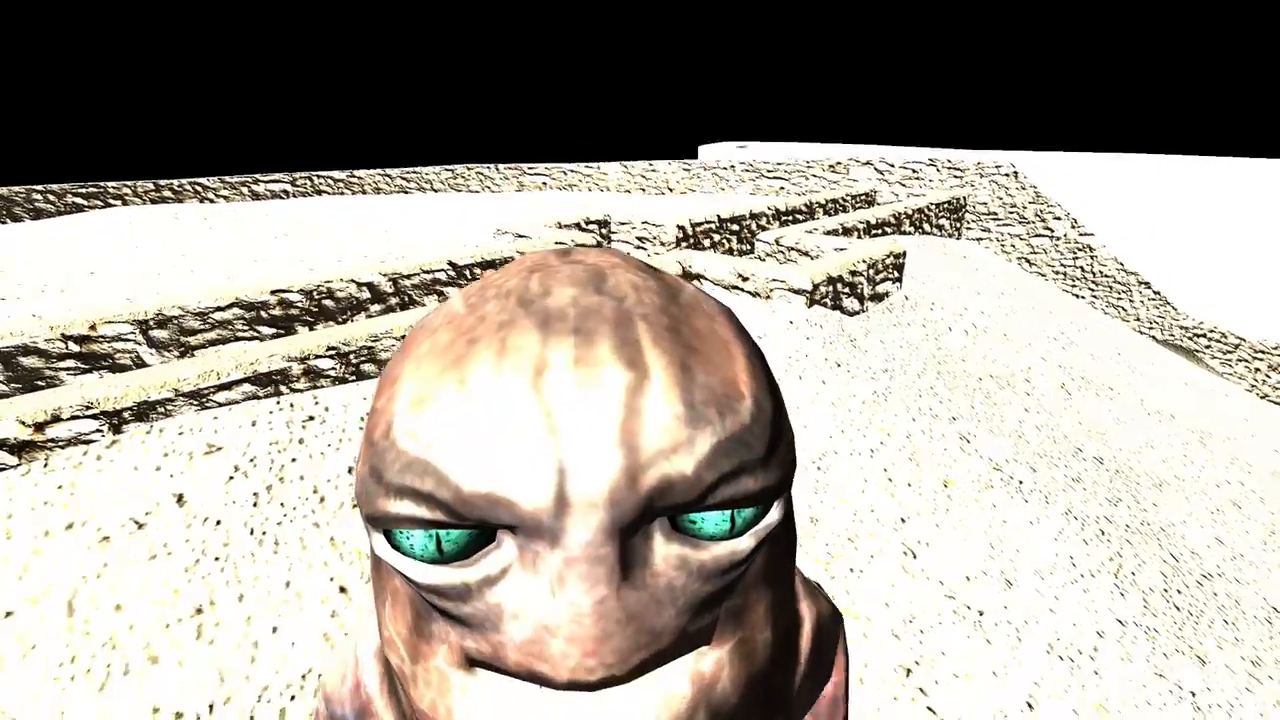
{"action": "mouse_move", "coordinate": [640, 360]}
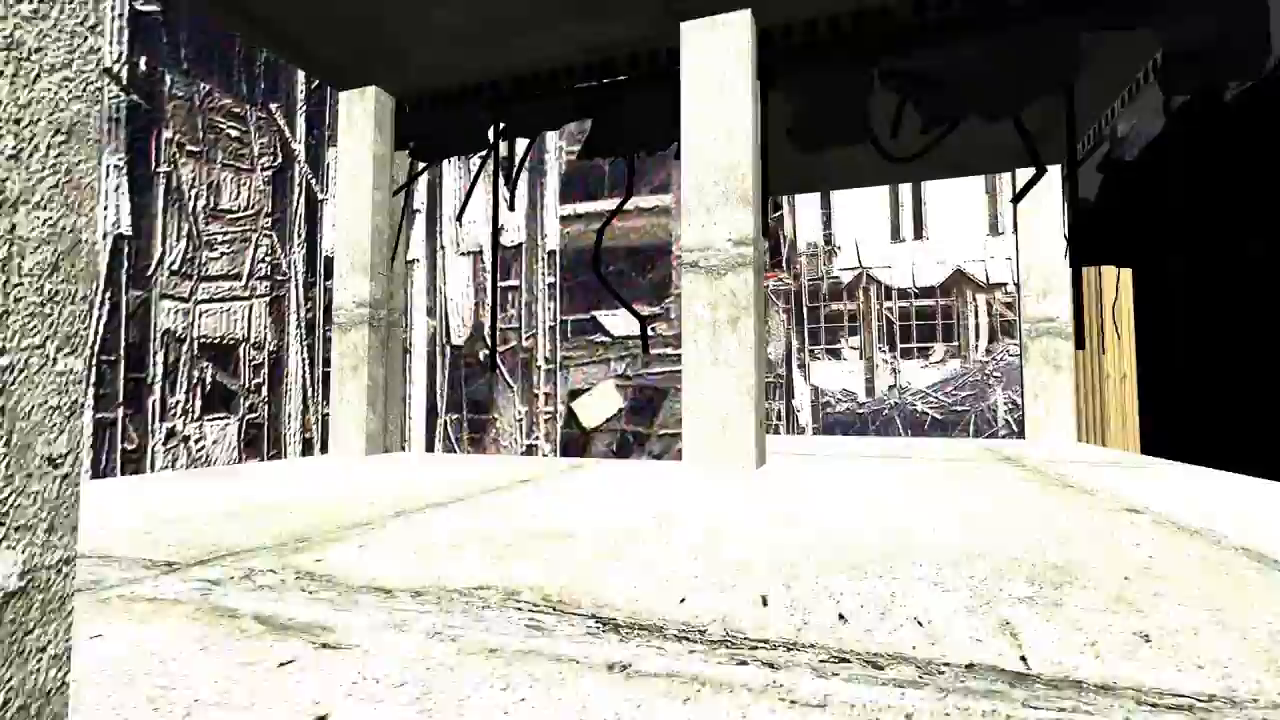
{"action": "mouse_move", "coordinate": [640, 360]}
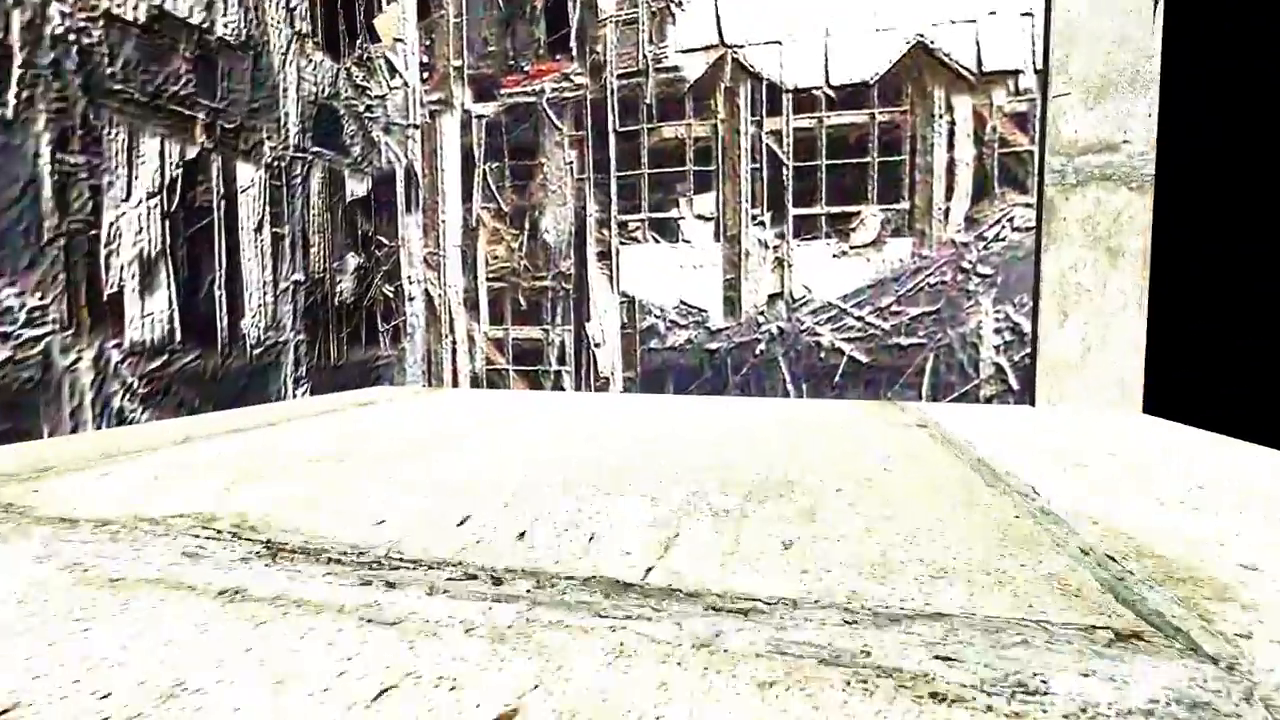